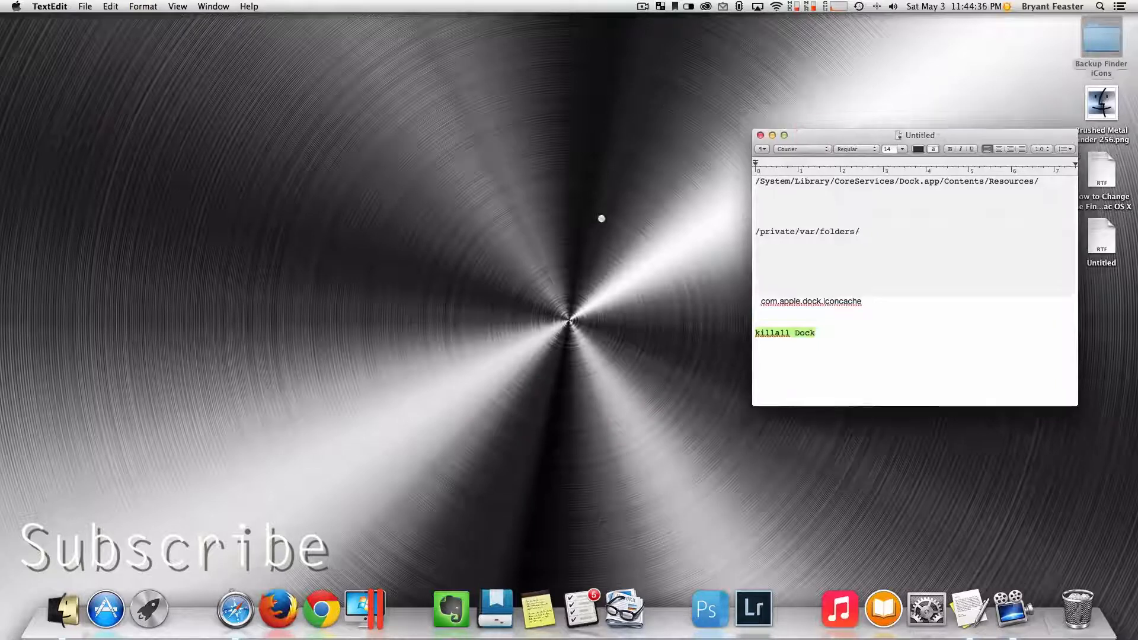
- Drag the Untitled TextEdit notes window leftward toward the screen's middle
left_click_drag(916, 135, 894, 137)
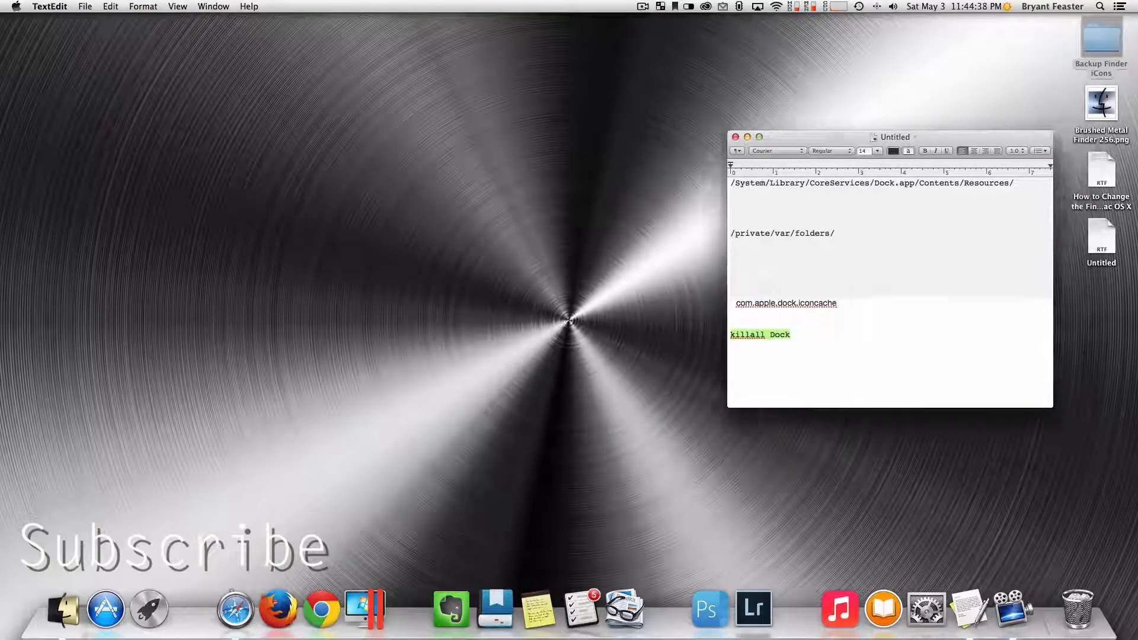
left_click_drag(895, 137, 864, 140)
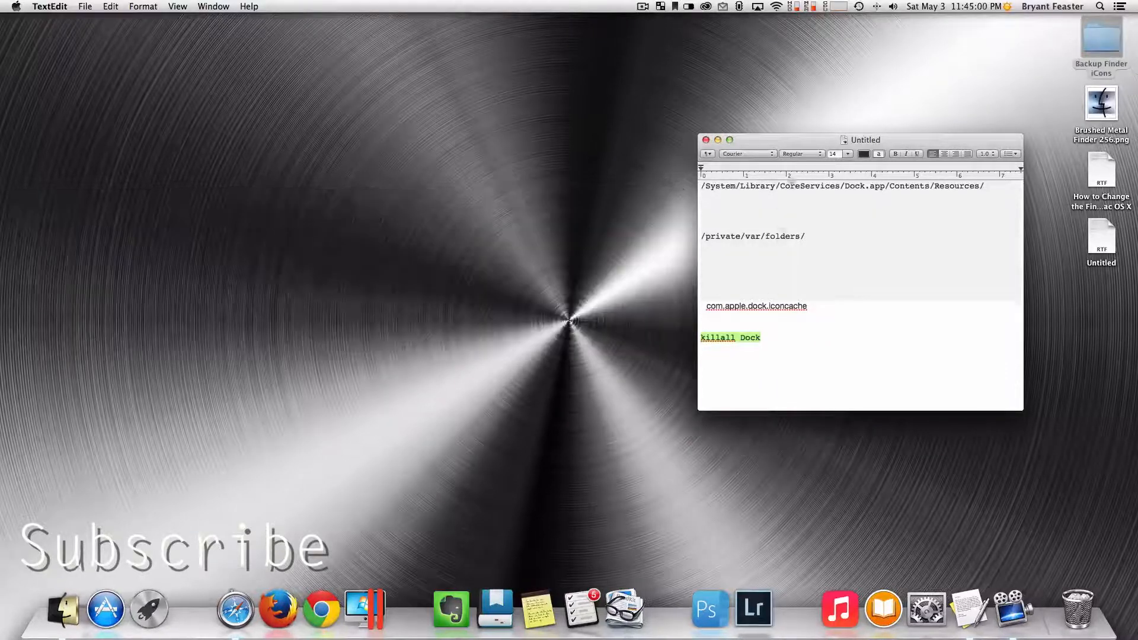
left_click_drag(863, 139, 844, 122)
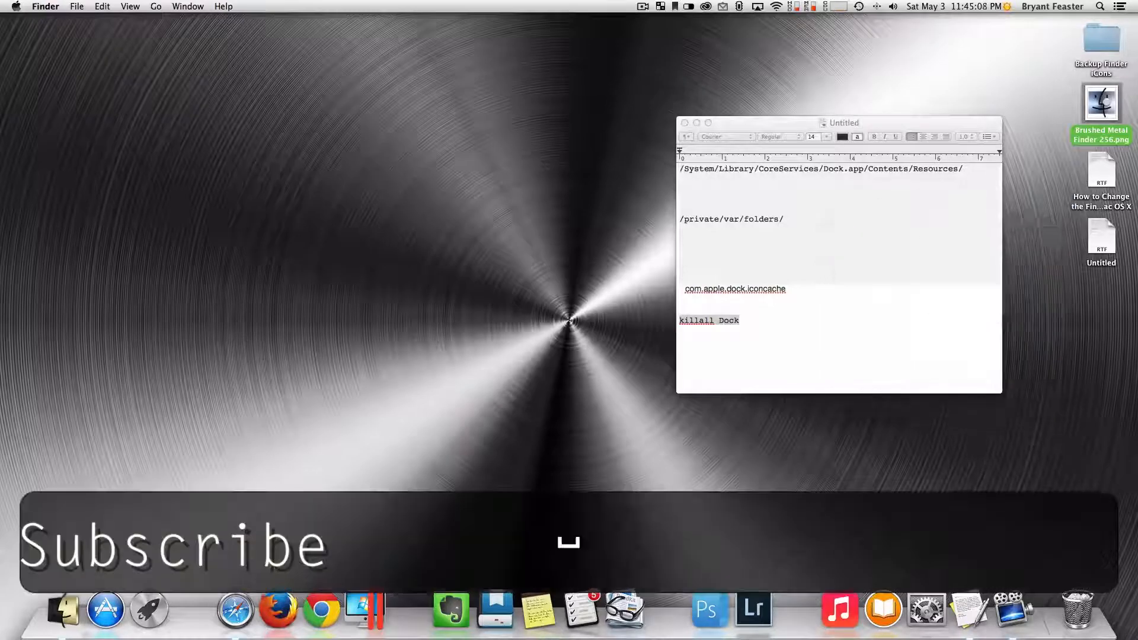
- Open the Desktop's Backup Finder iCons folder and enlarge the Finder window
double_click(1098, 41)
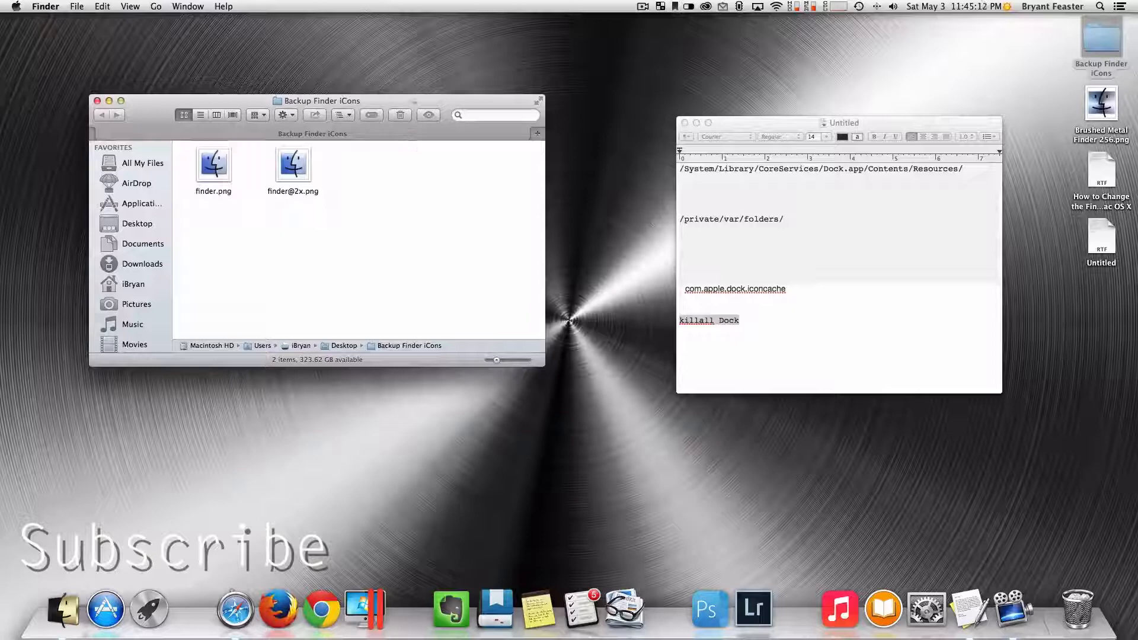
left_click_drag(321, 100, 329, 150)
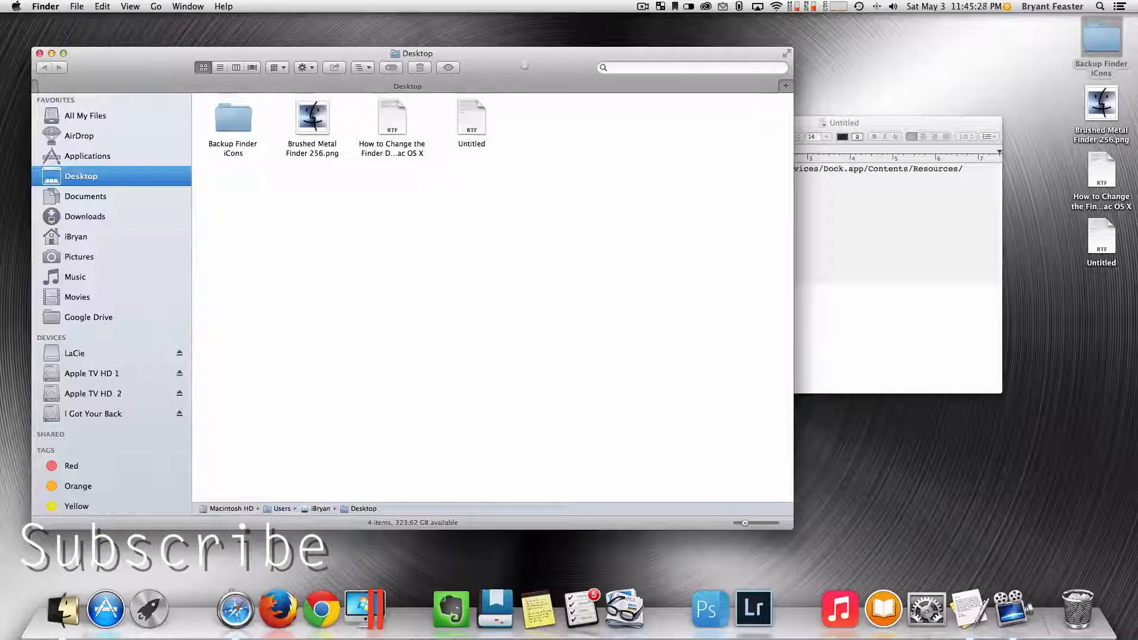
- Go to the Dock.app Resources folder using the path pasted from the notes
key("Shift+Cmd+G")
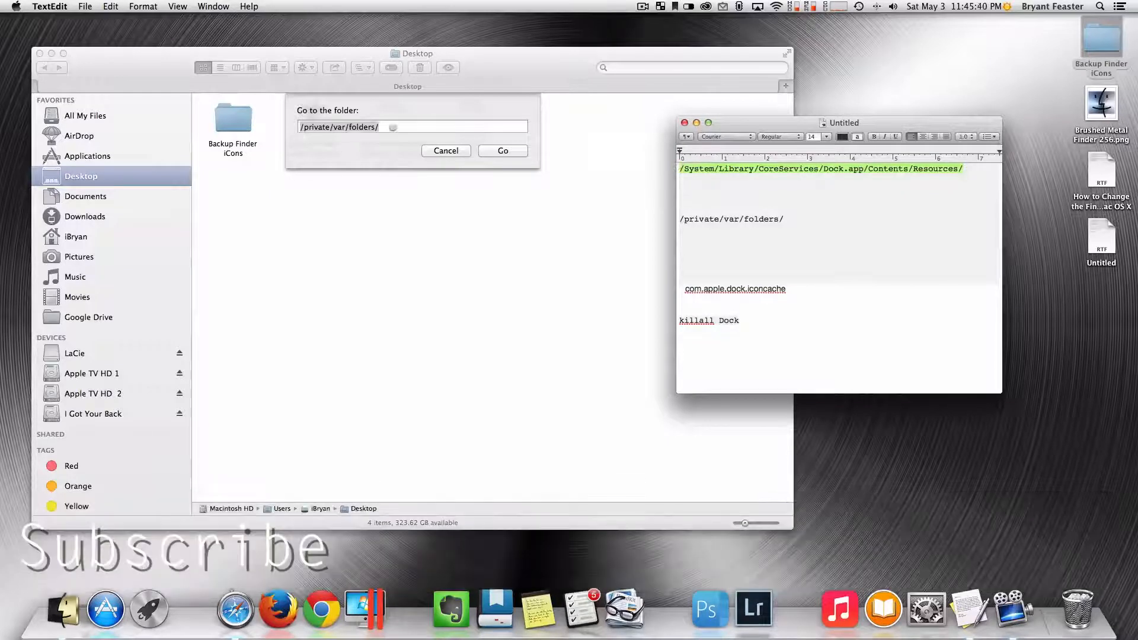
key("cmd+v")
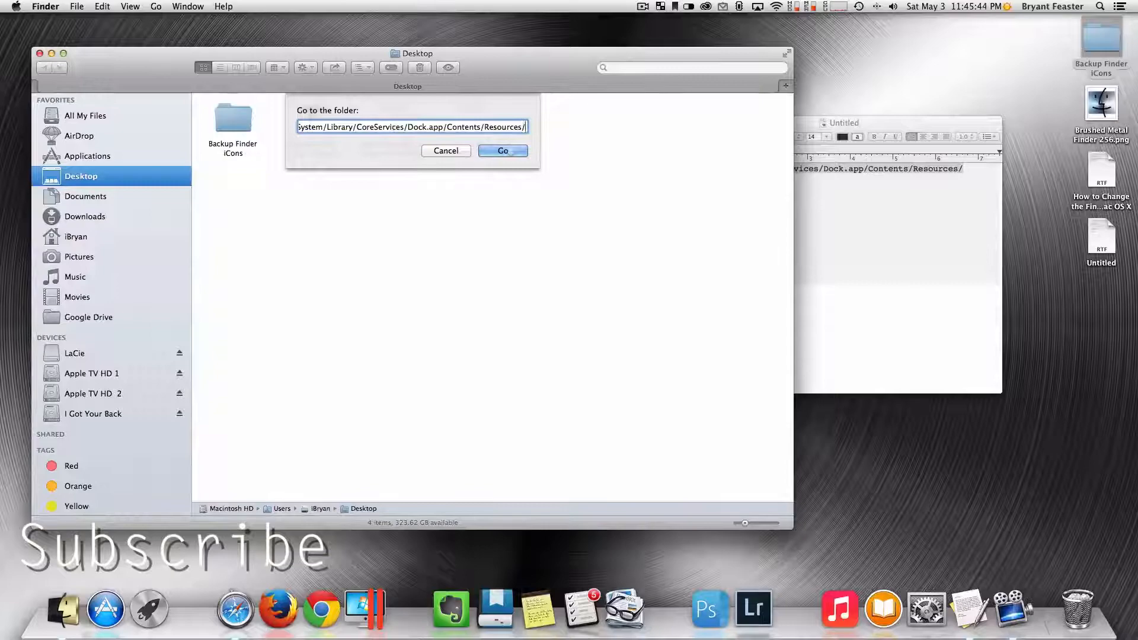
left_click(503, 151)
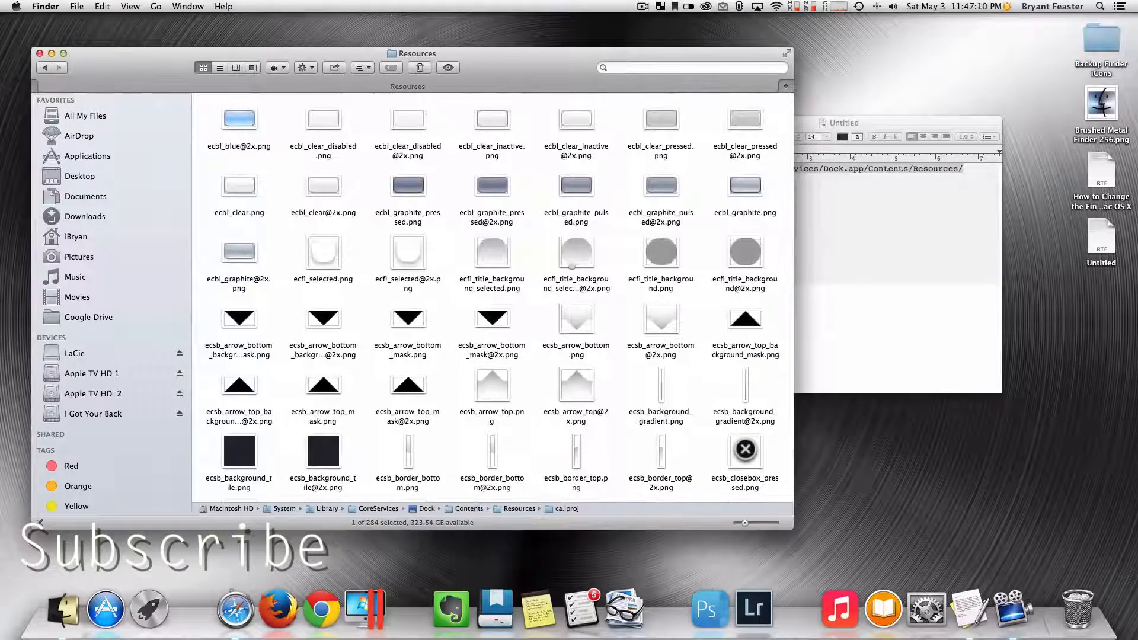
scroll("down", 3)
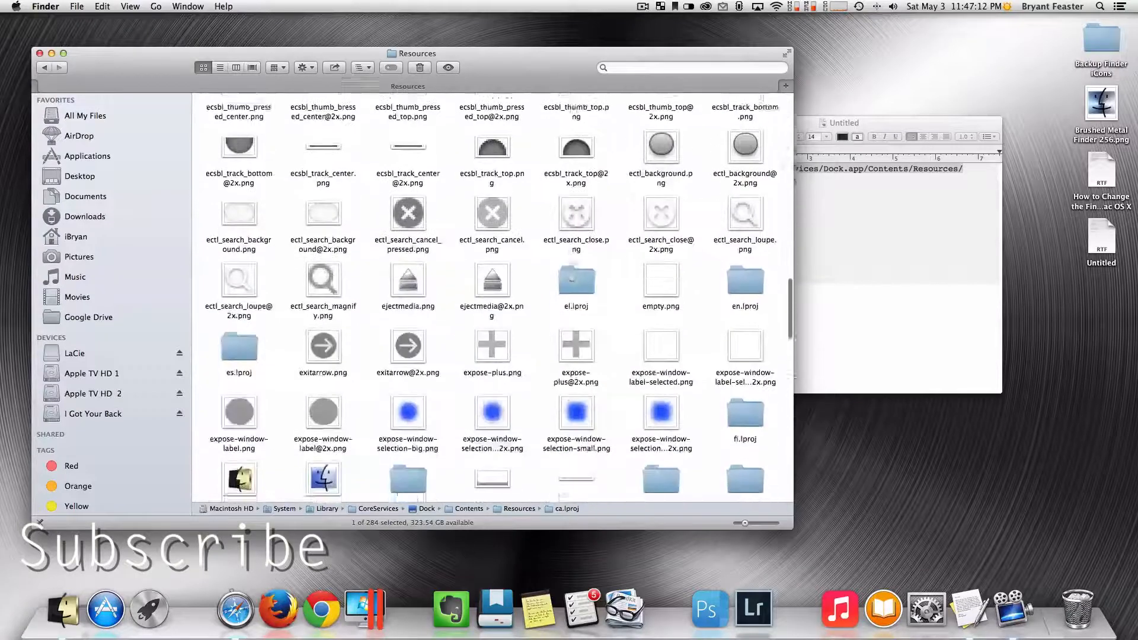
scroll("down", 3)
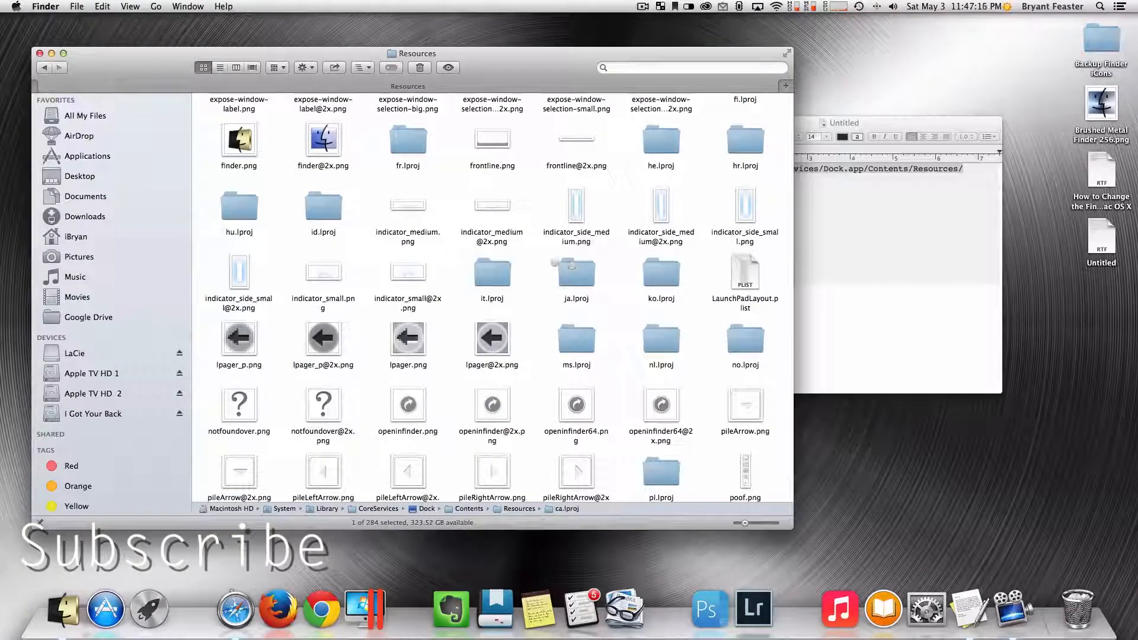
left_click(323, 139)
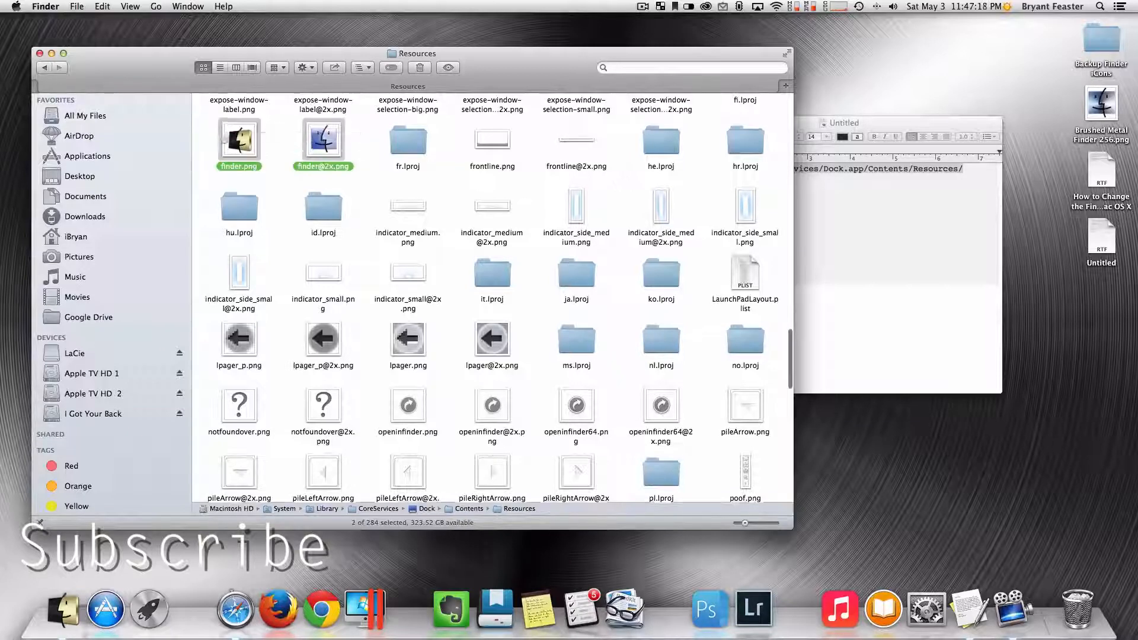
right_click(239, 140)
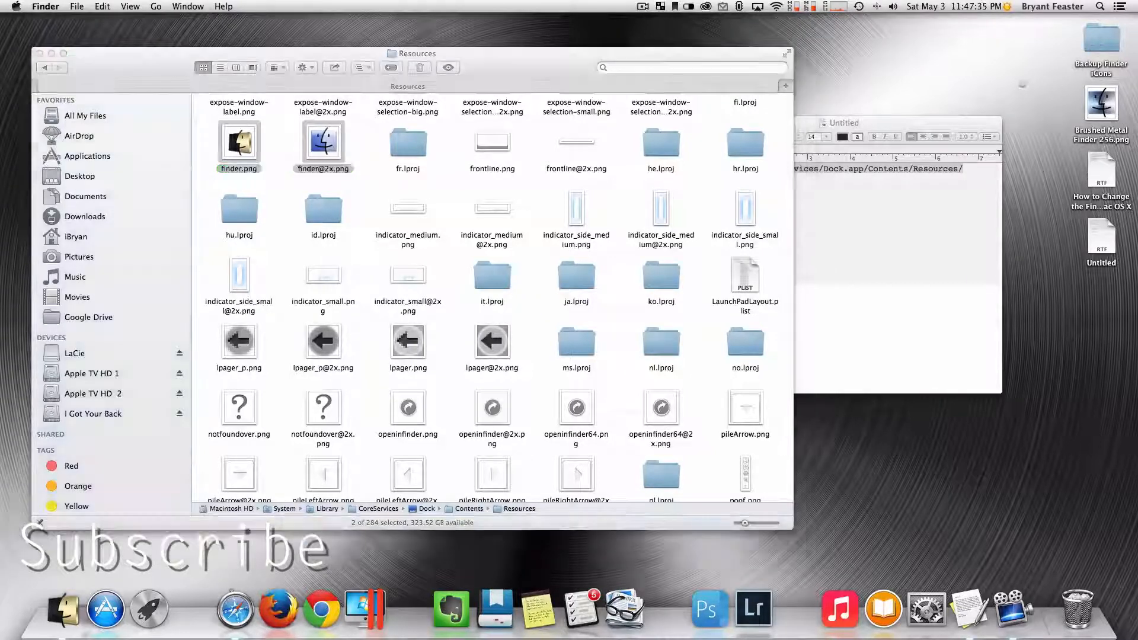
left_click(1100, 105)
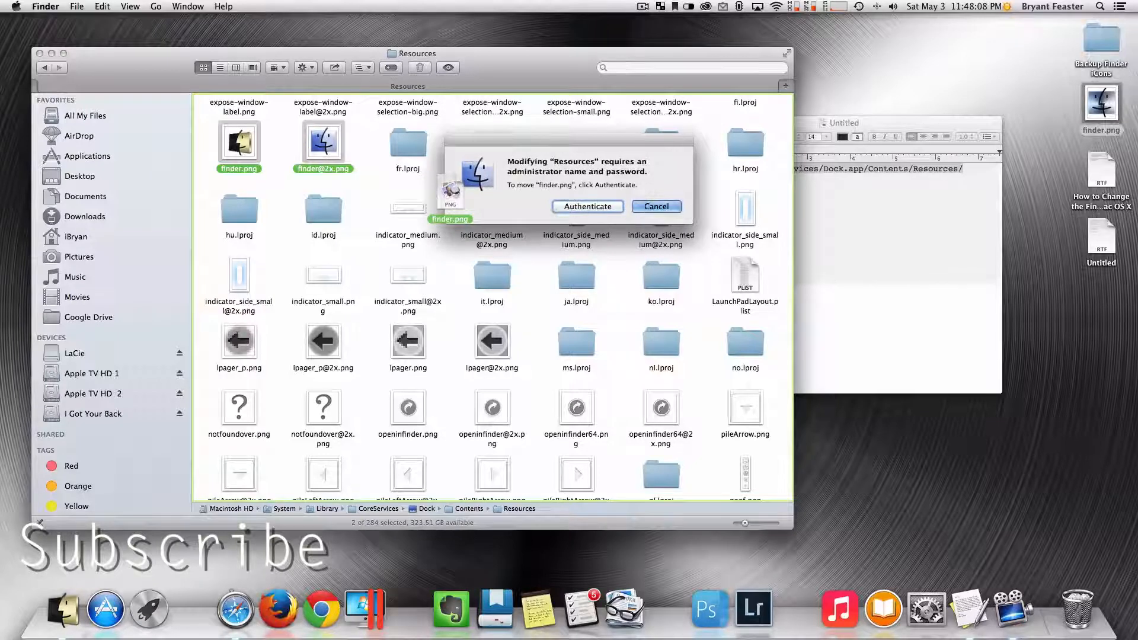
- Authenticate and replace the original finder.png with the brushed-metal image
left_click(587, 206)
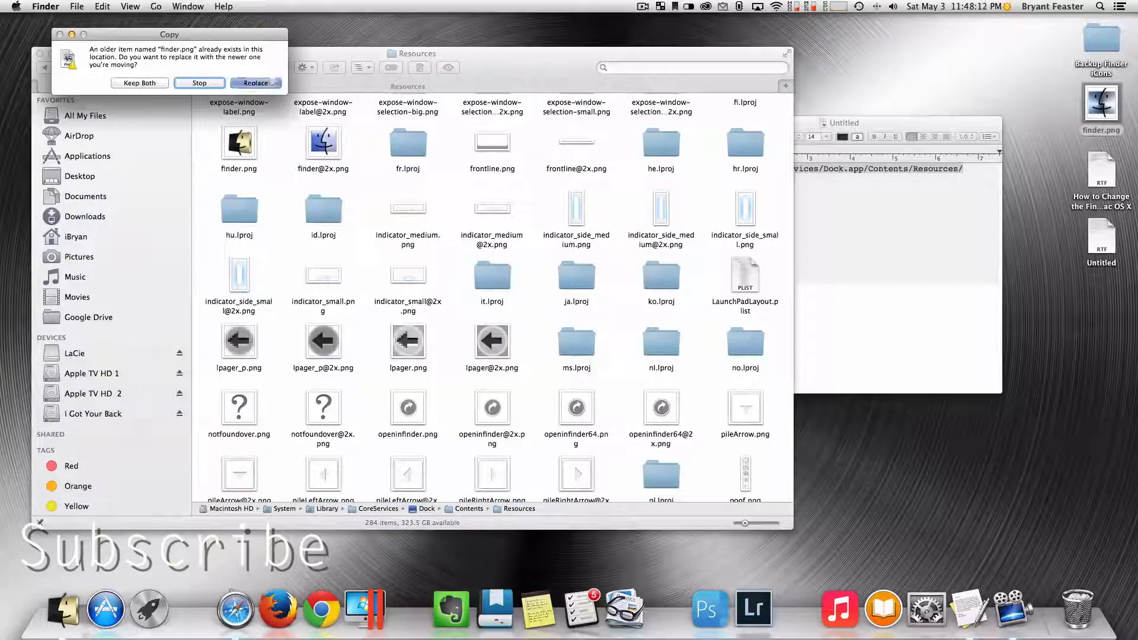
left_click(256, 82)
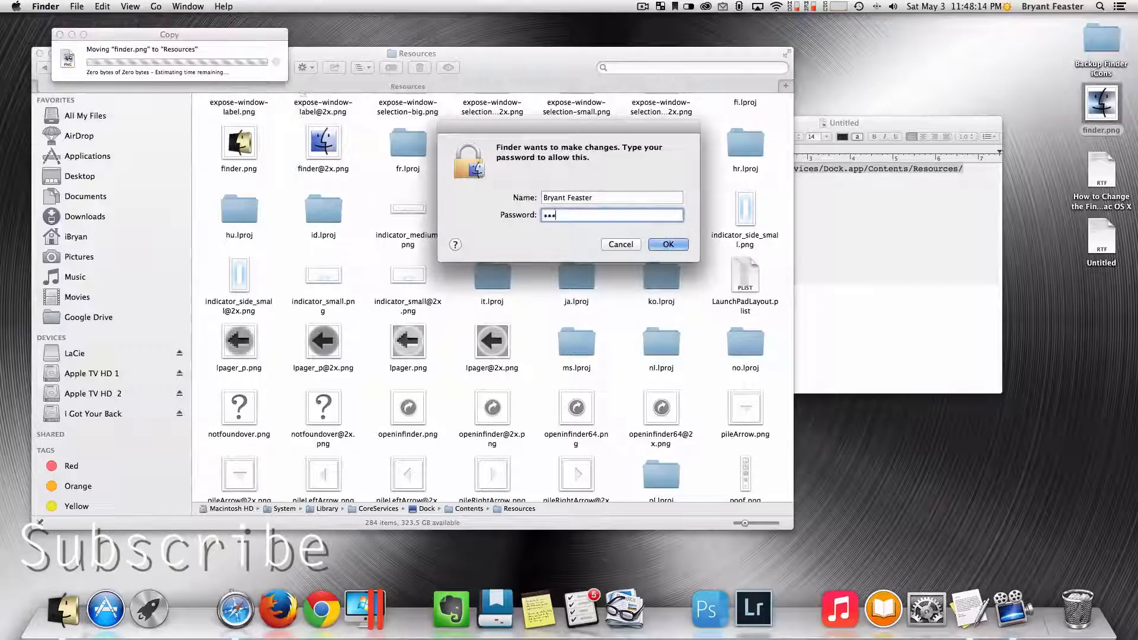
left_click(668, 245)
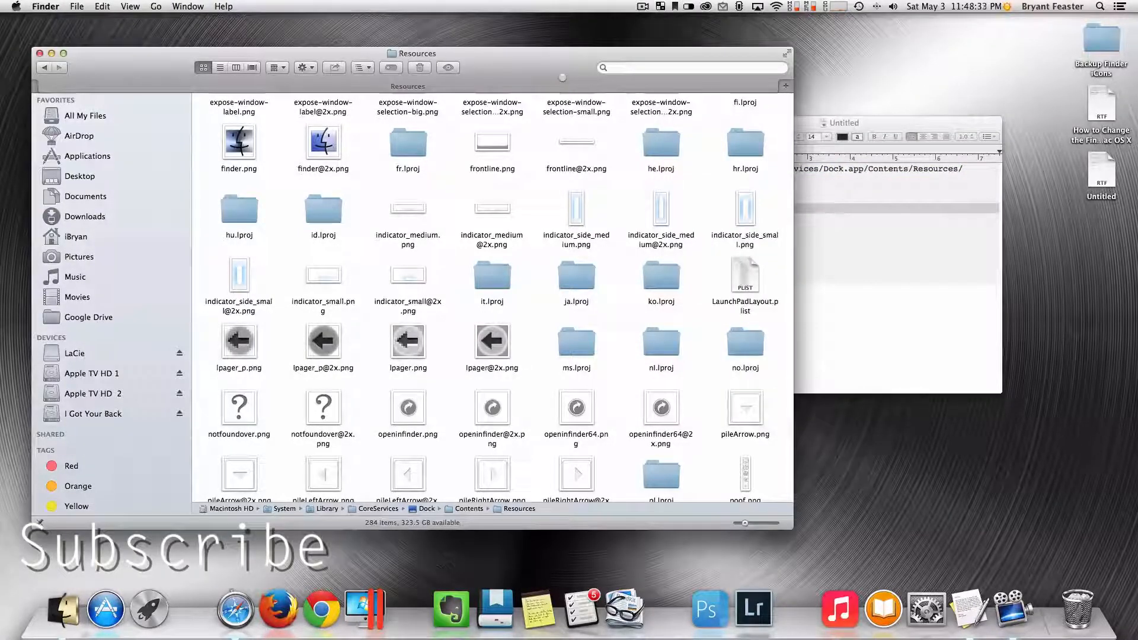
- Go to /private/var/folders/ through the go-to-folder prompt
key("Shift+Cmd+G")
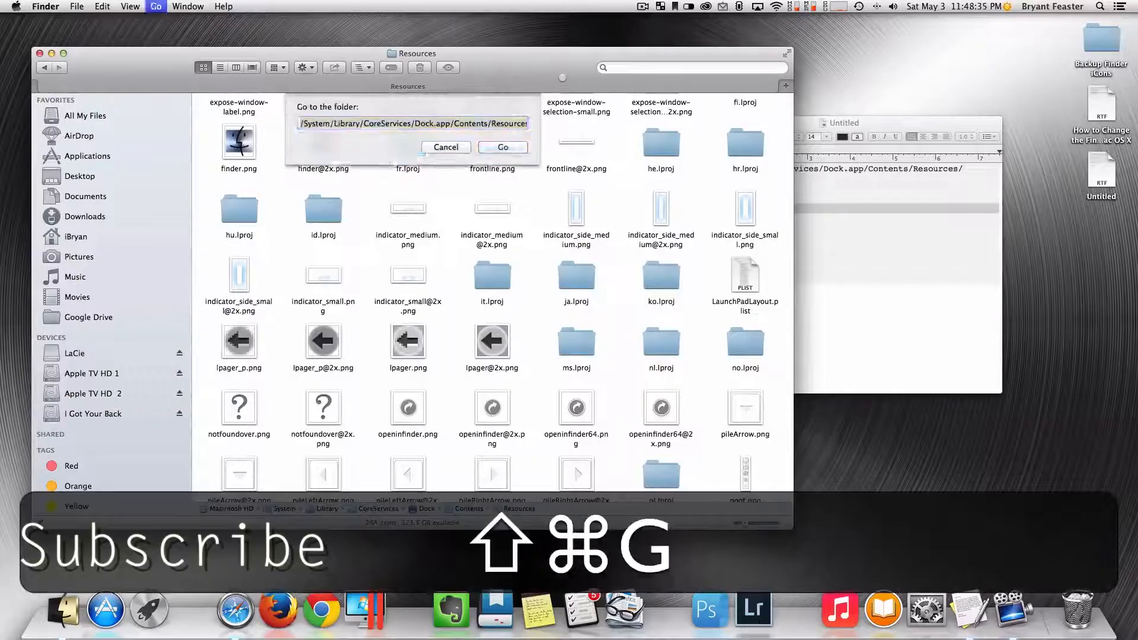
key("cmd+v")
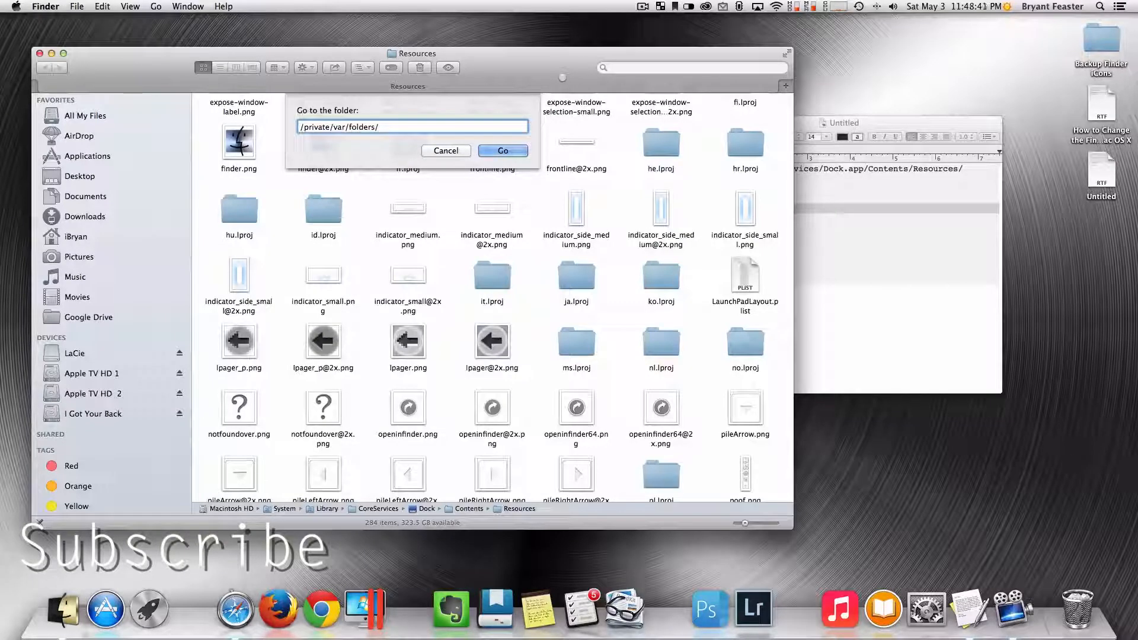
left_click(503, 150)
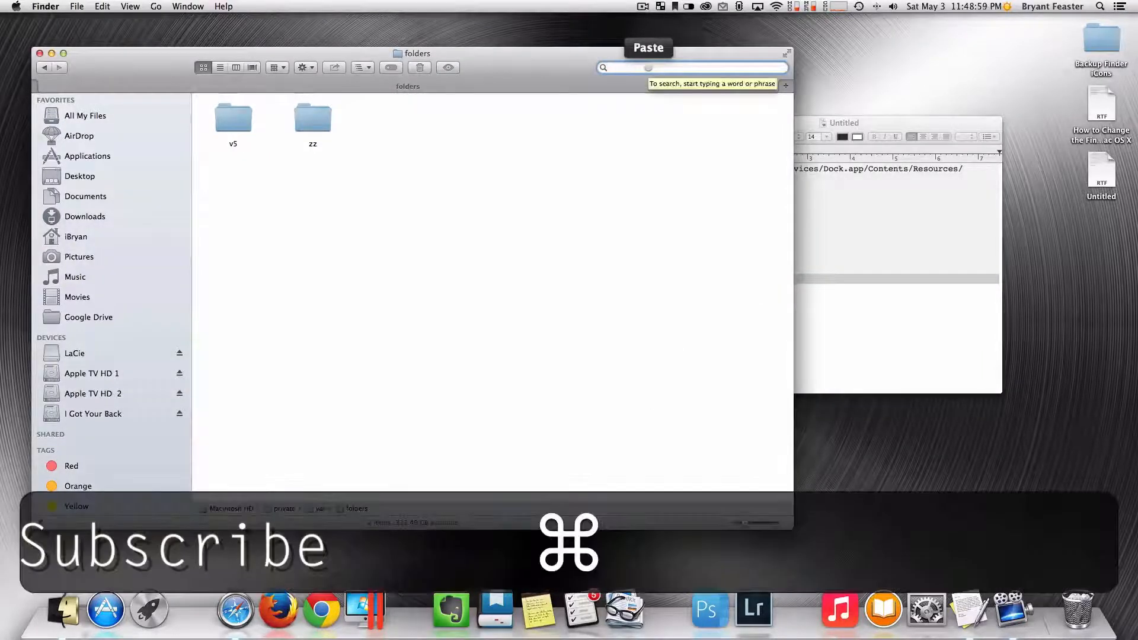
- Search the folders directory for com.apple.dock.iconcache and select the result
type("com.apple.dock.iconcache")
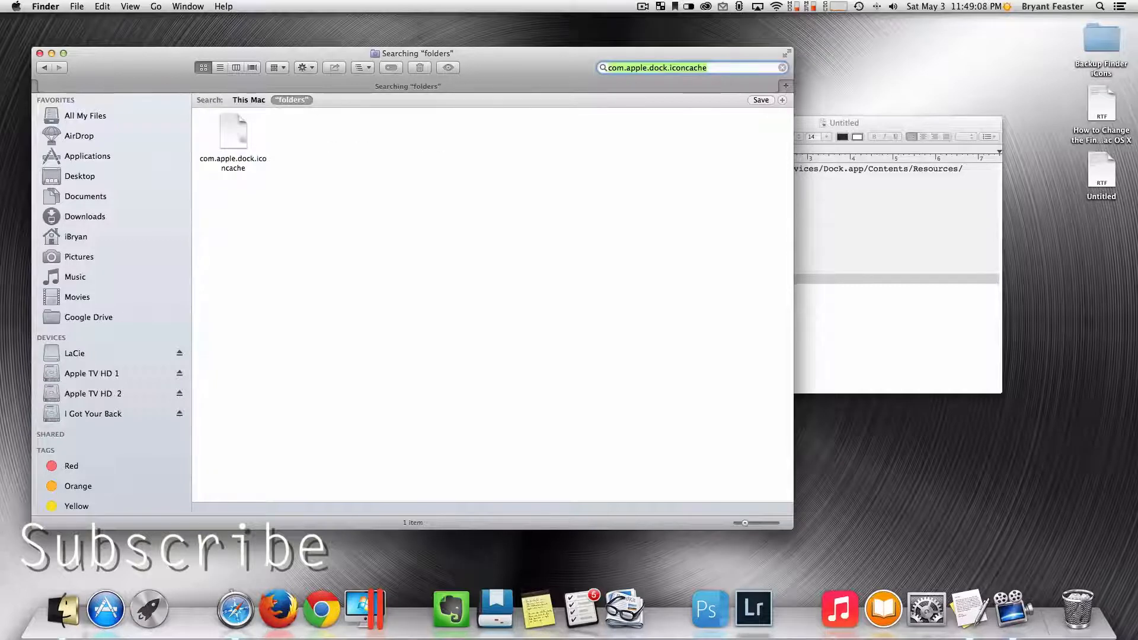
left_click(233, 131)
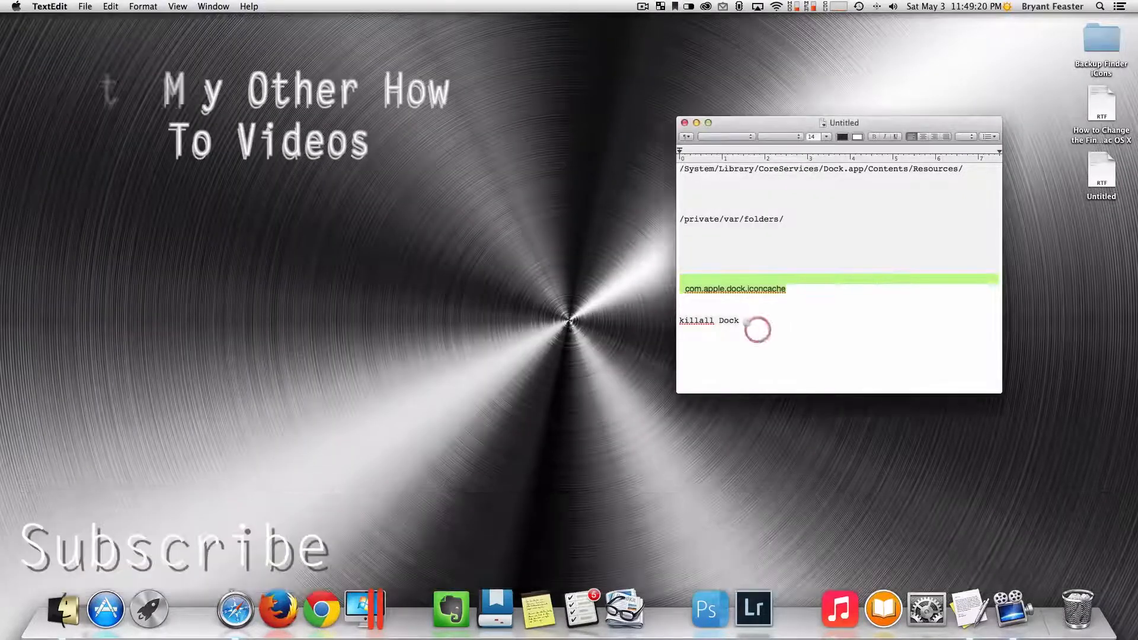
- Copy 'killall Dock' from the notes and paste it into Terminal
double_click(696, 320)
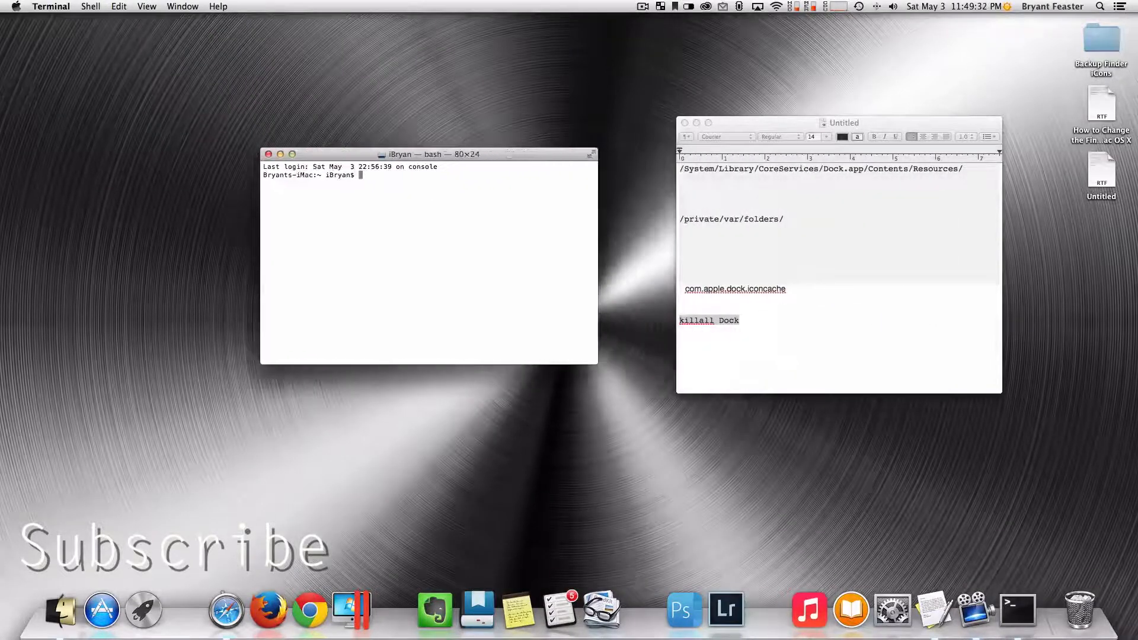
key("cmd+v")
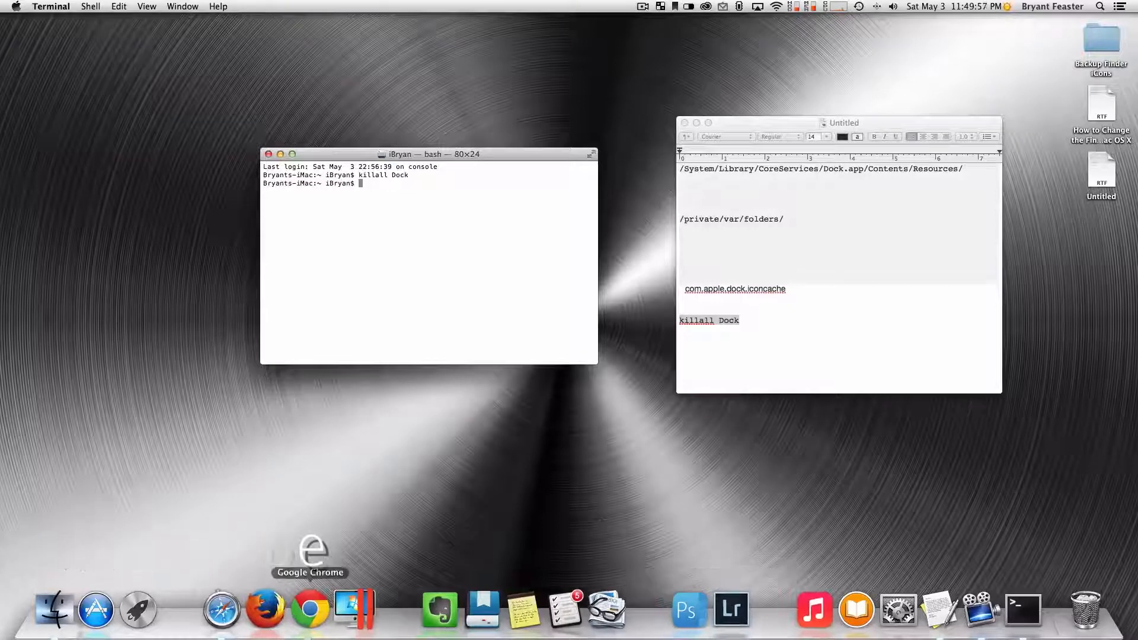
mouse_move(53, 608)
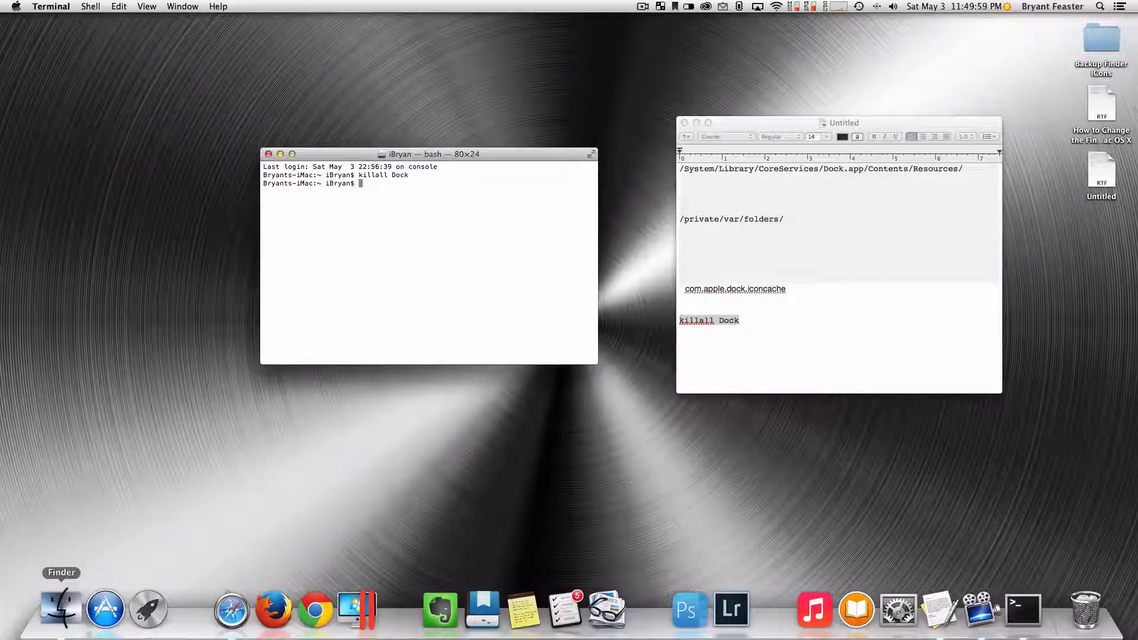